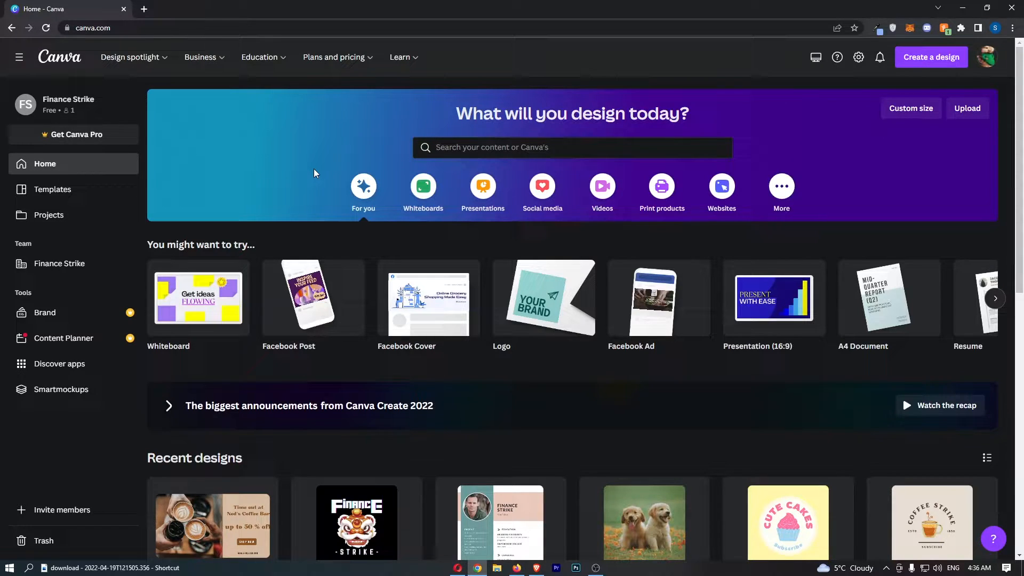
mouse_move(232, 73)
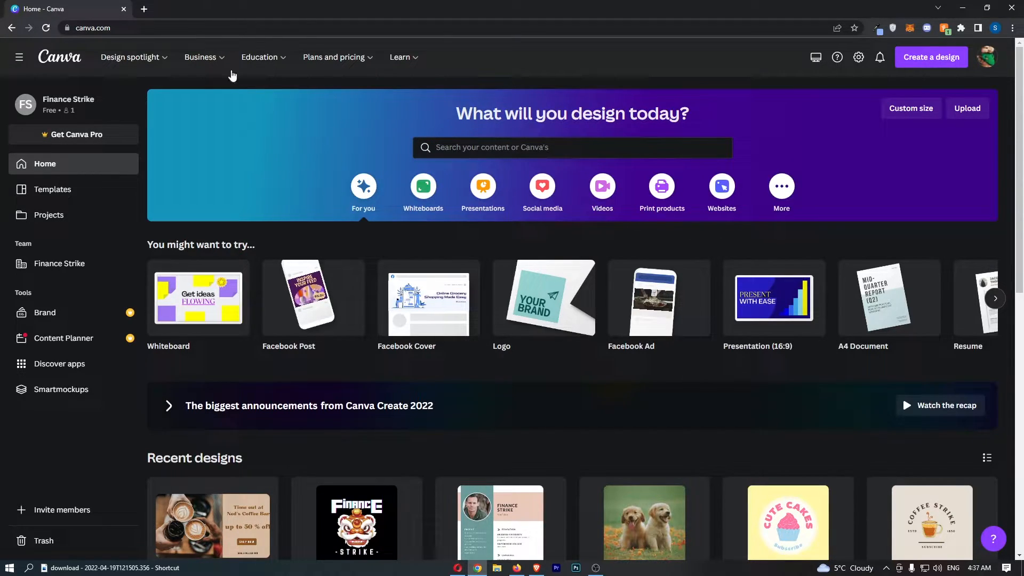
mouse_move(985, 58)
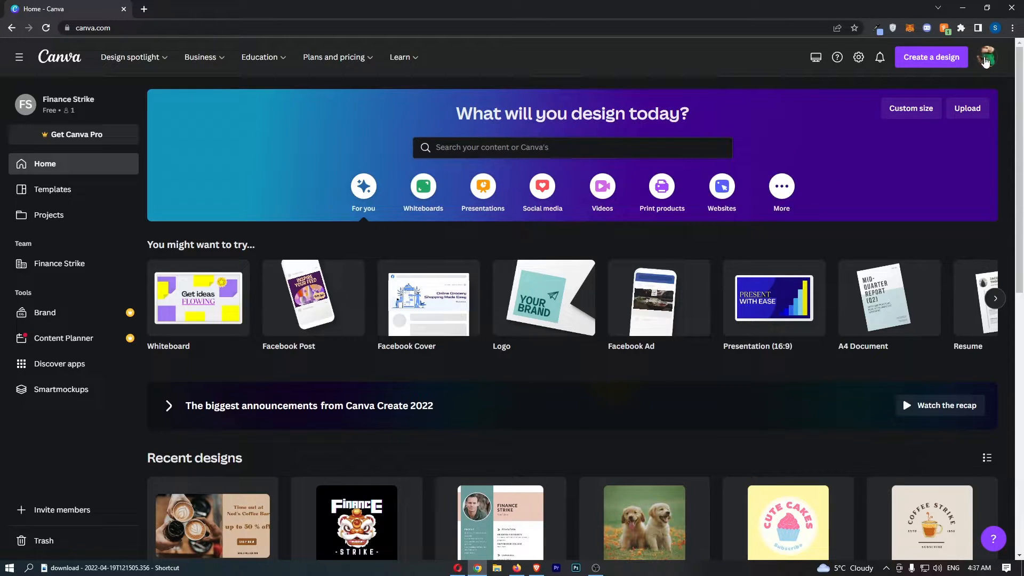
Step: Open the account menu from the profile avatar and go to account settings
click(986, 57)
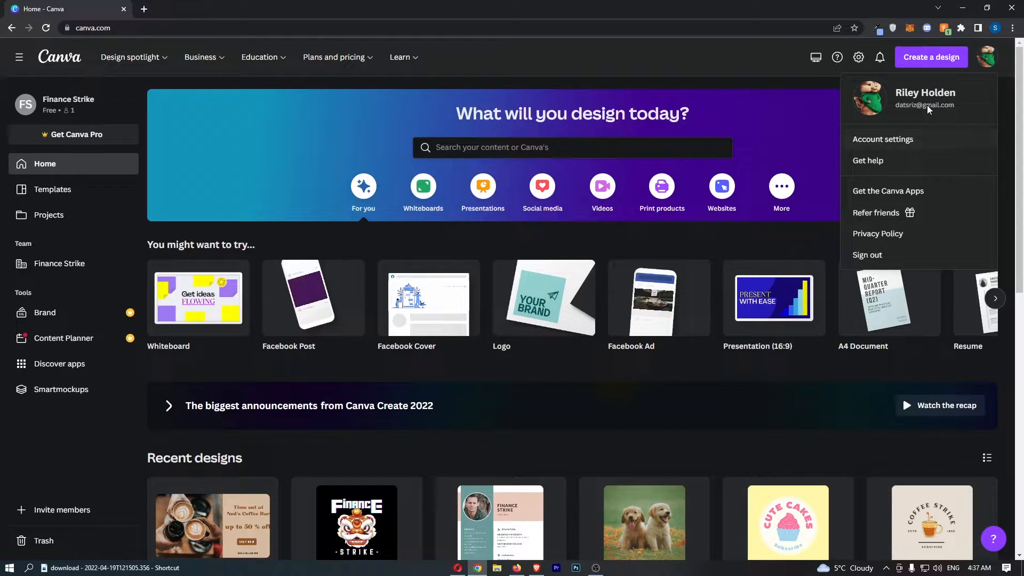
mouse_move(882, 139)
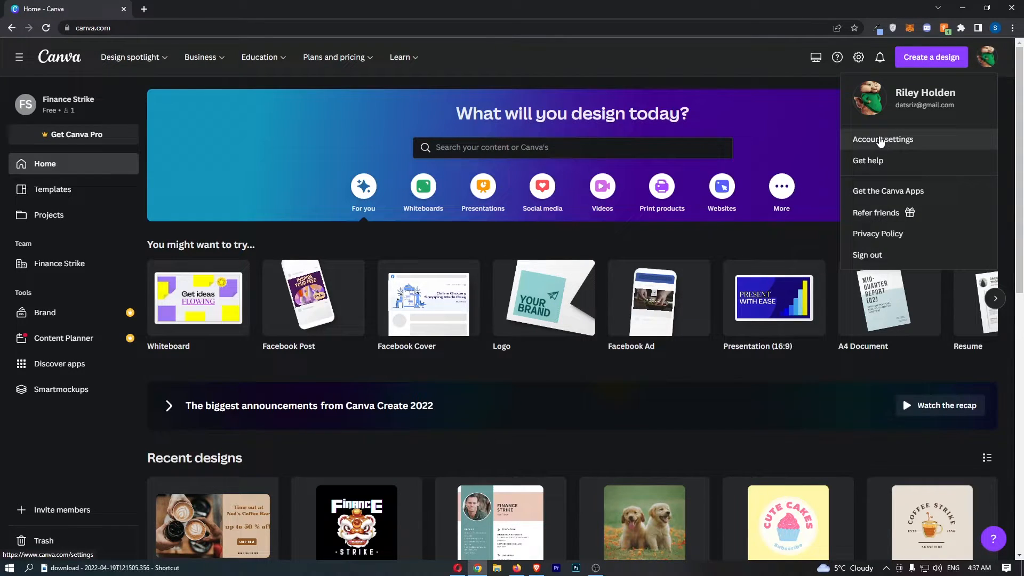
click(882, 140)
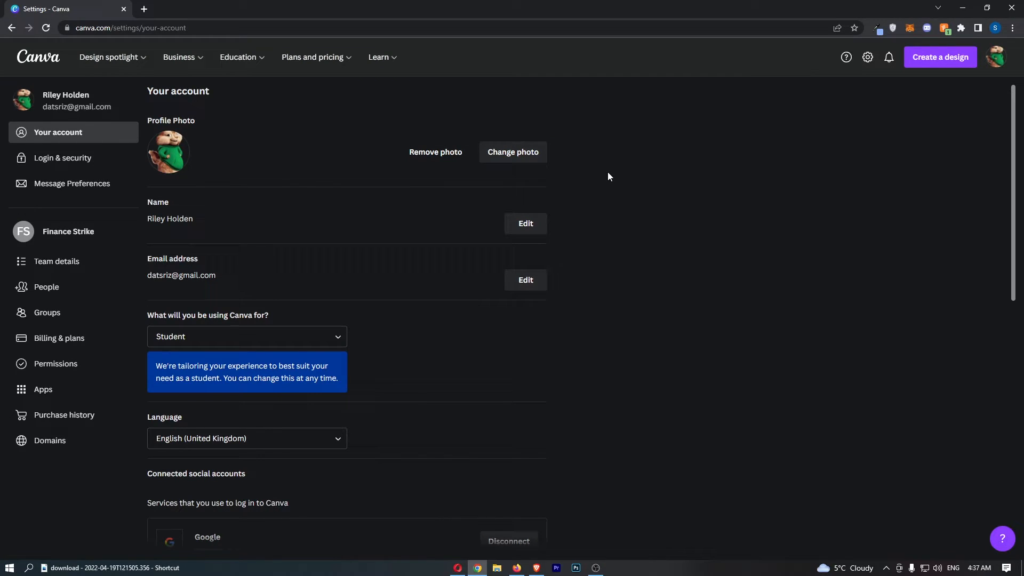
mouse_move(631, 167)
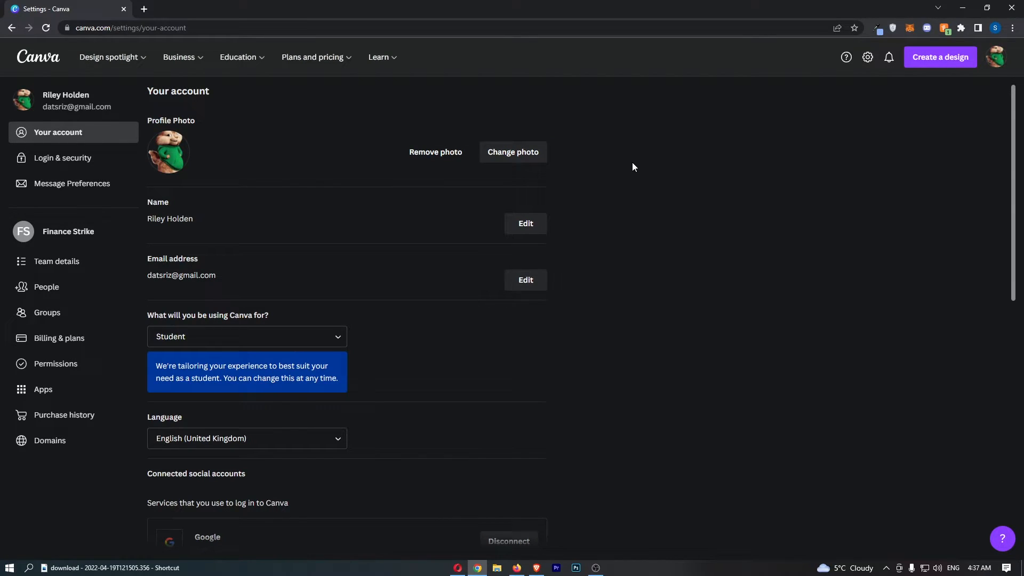
mouse_move(59, 337)
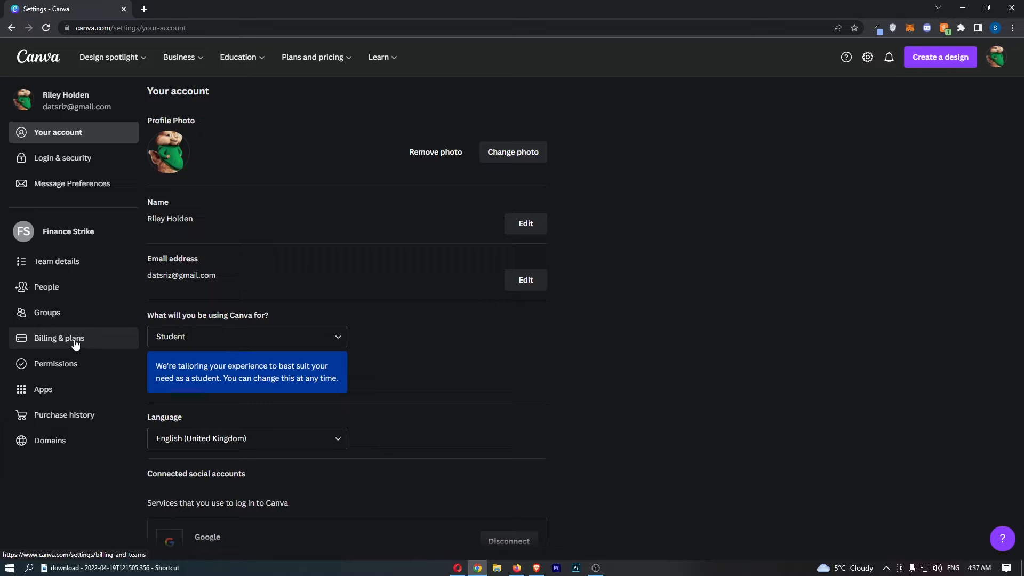
Step: Open the Billing & plans page from the settings sidebar
click(58, 338)
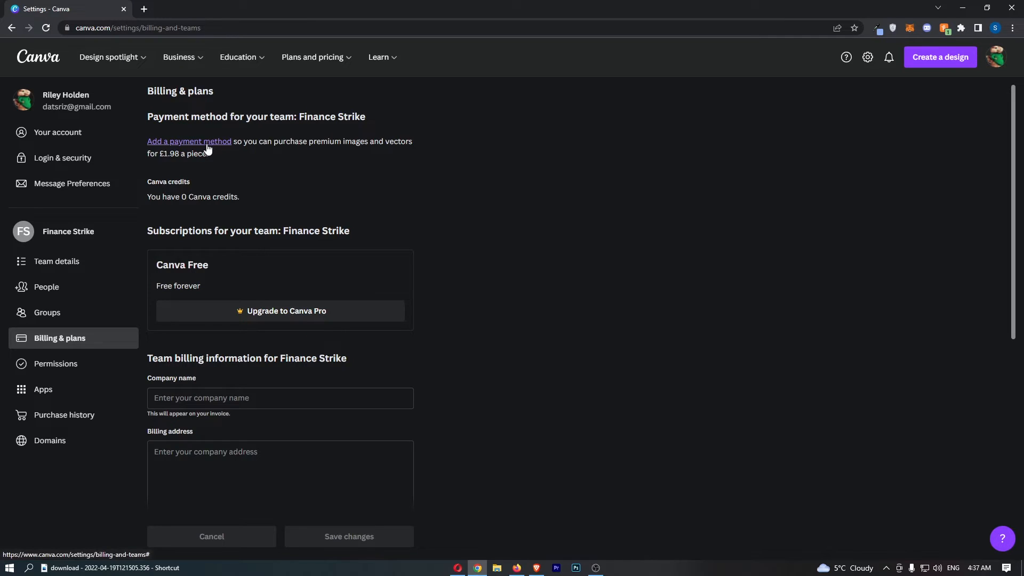
Step: Add a payment method and choose the Amex/Mastercard/Visa card option
click(189, 141)
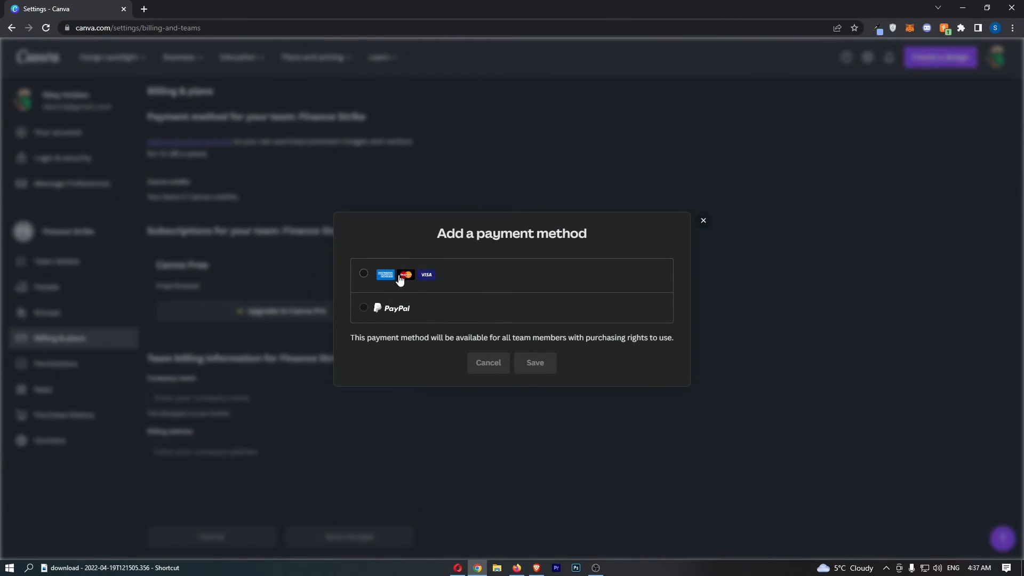
mouse_move(425, 280)
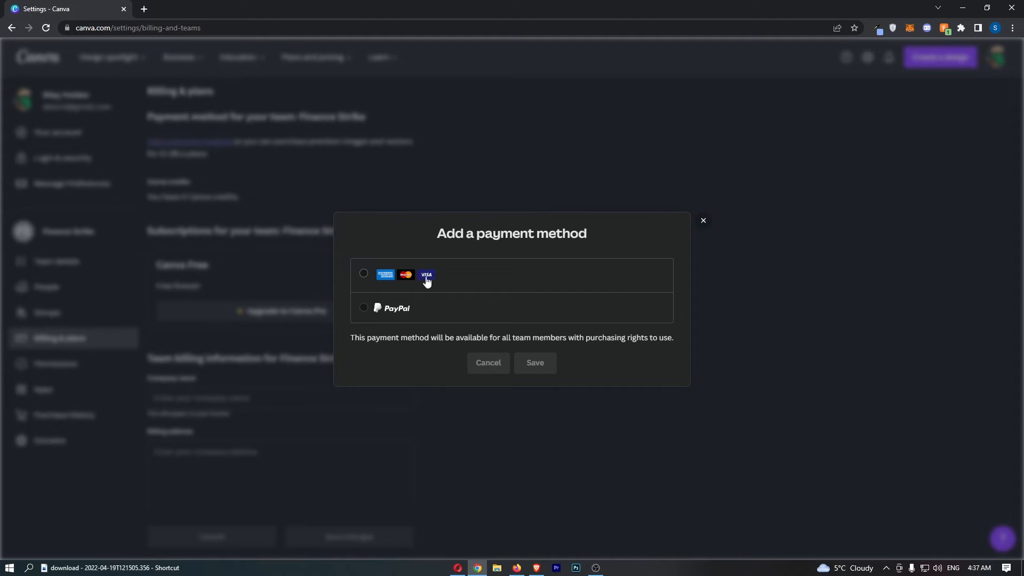
click(364, 273)
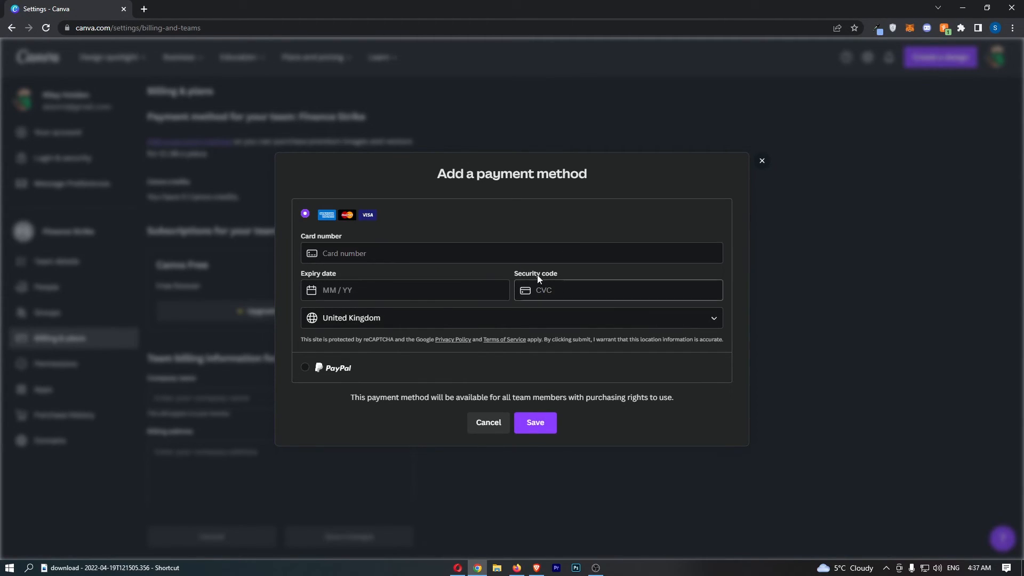
mouse_move(631, 318)
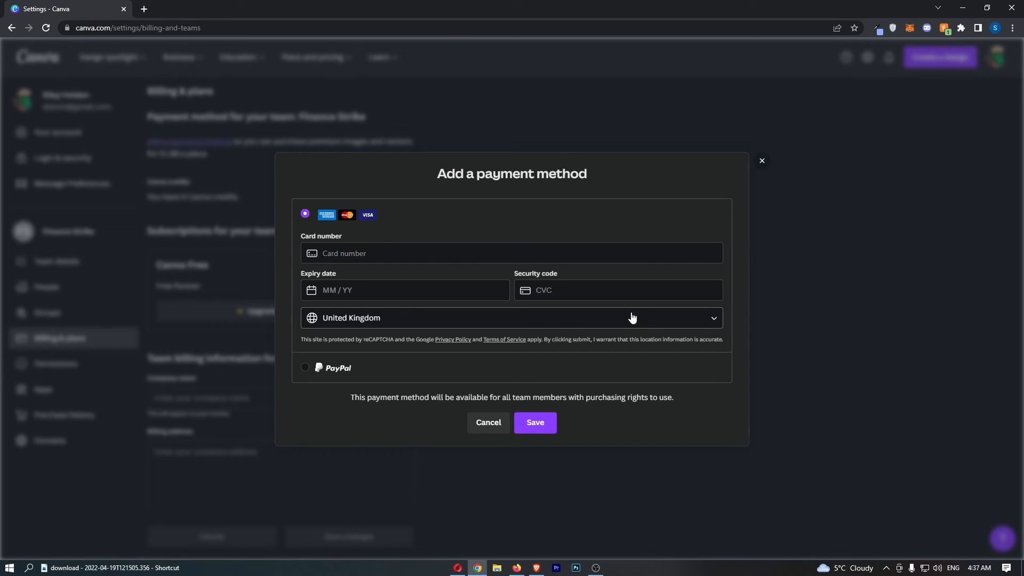